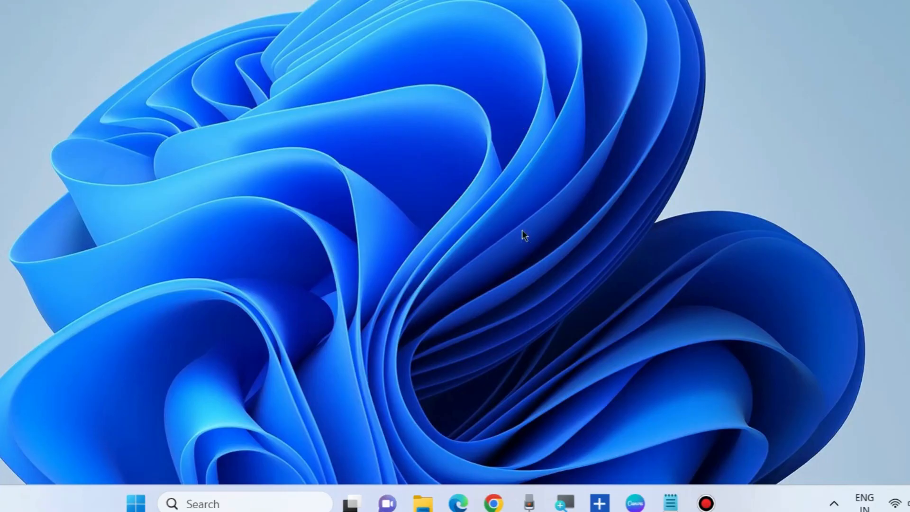
mouse_move(307, 124)
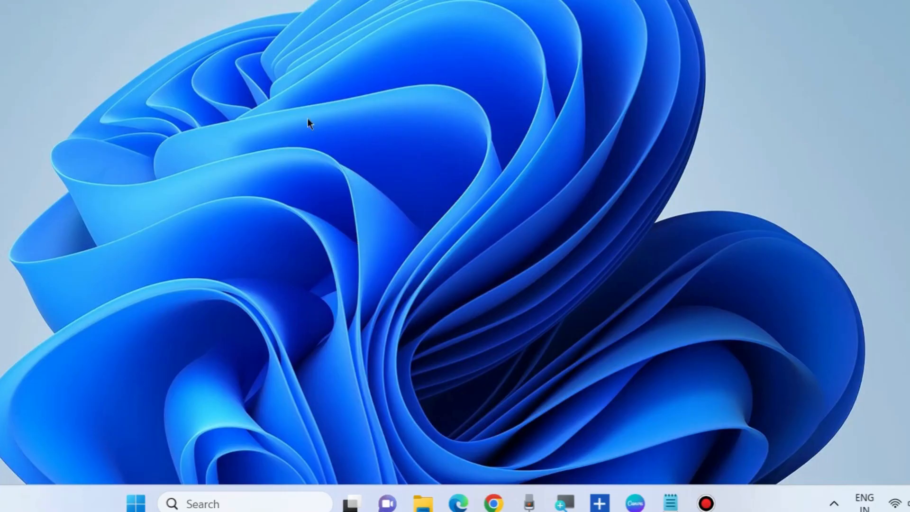
- Open the desktop context menu by right-clicking an empty area of the desktop
right_click(307, 122)
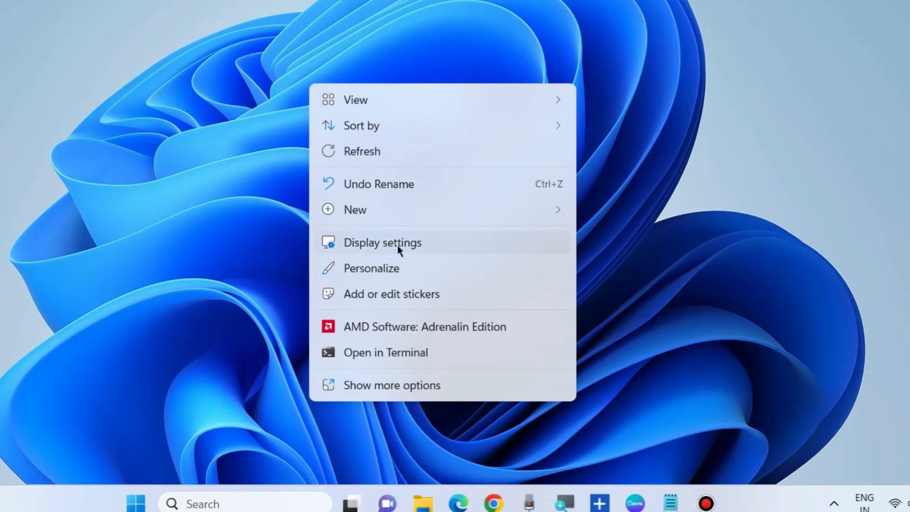
- On the Display page, show the resolution list with 1920 × 1080 (Recommended) selected
left_click(383, 242)
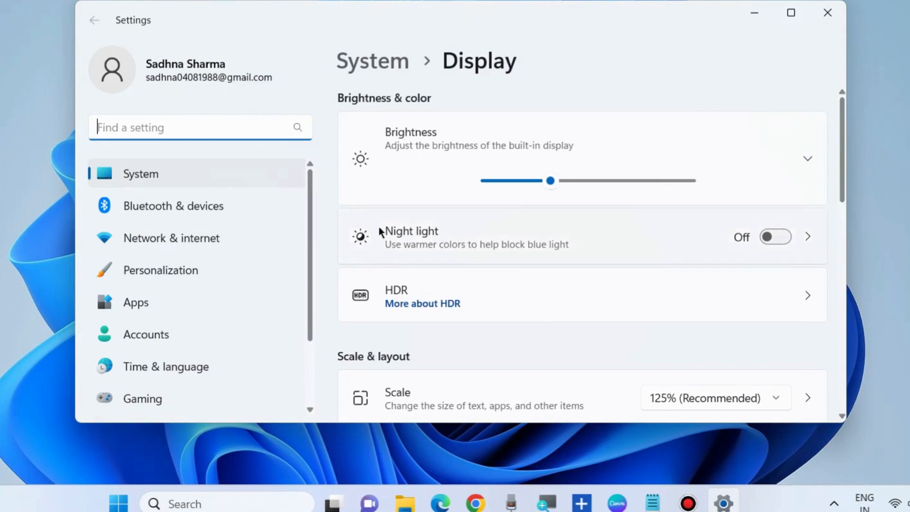
scroll("down", 3)
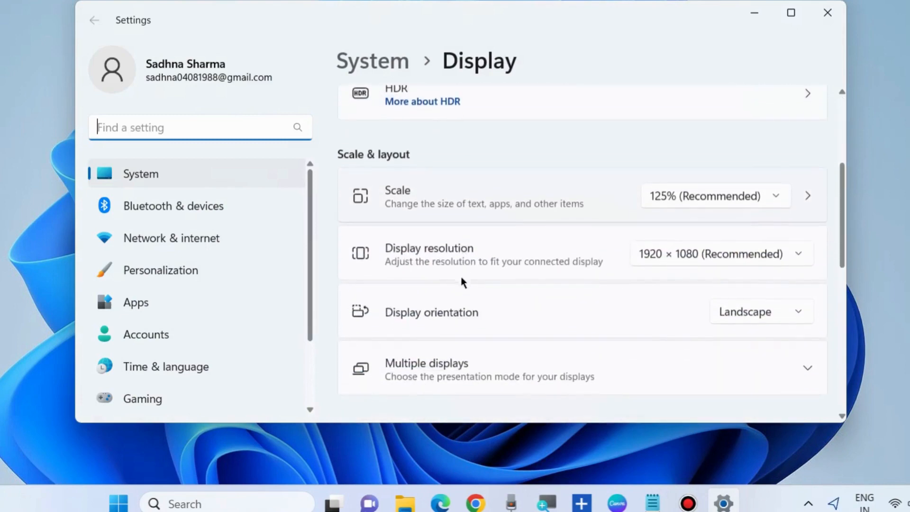
mouse_move(805, 263)
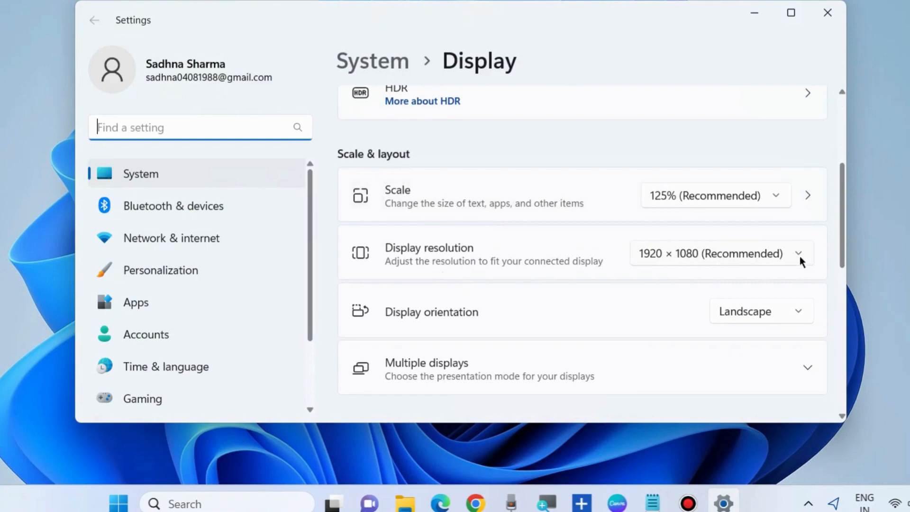
left_click(800, 254)
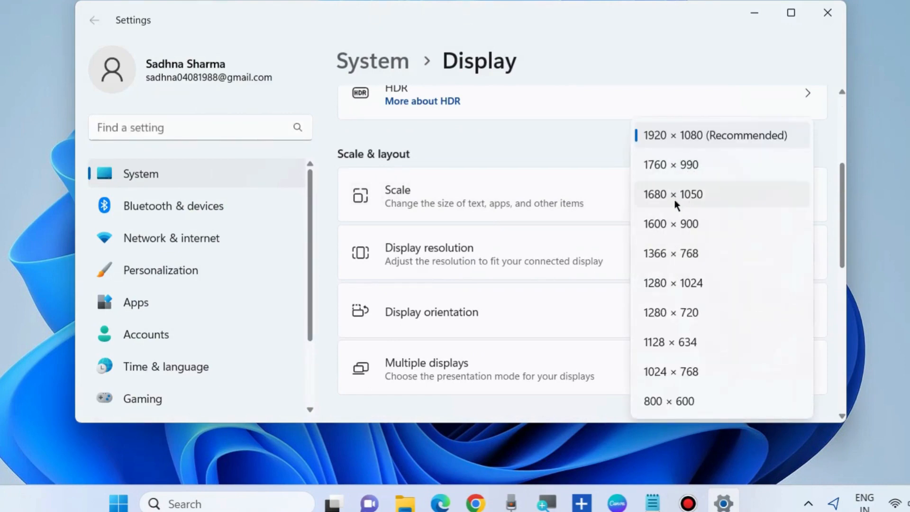
mouse_move(681, 175)
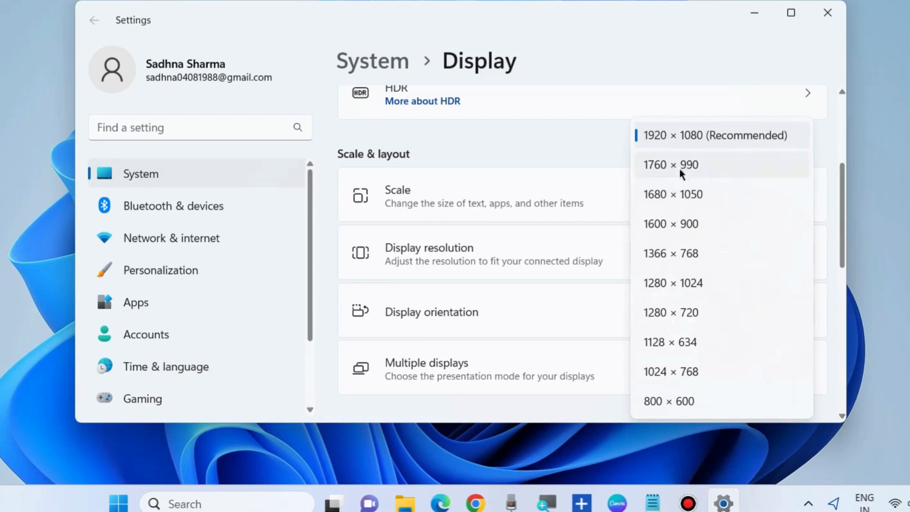
mouse_move(664, 205)
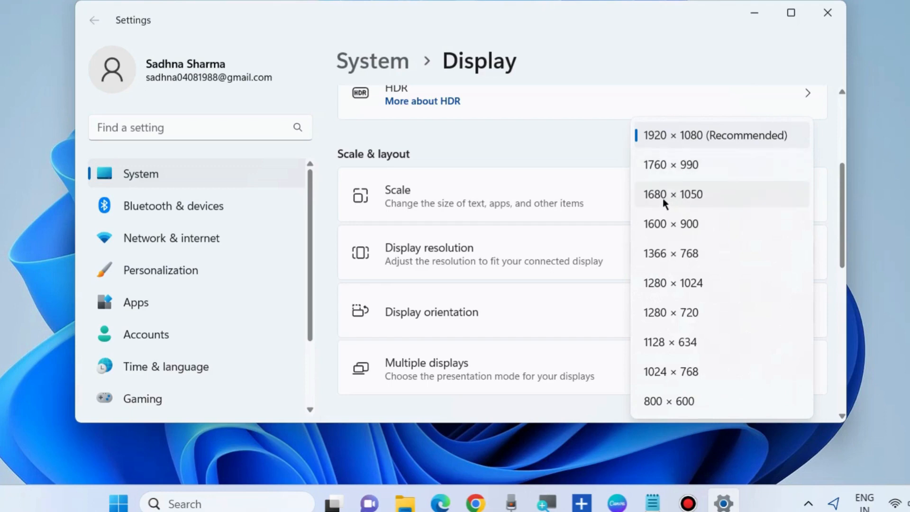
mouse_move(473, 132)
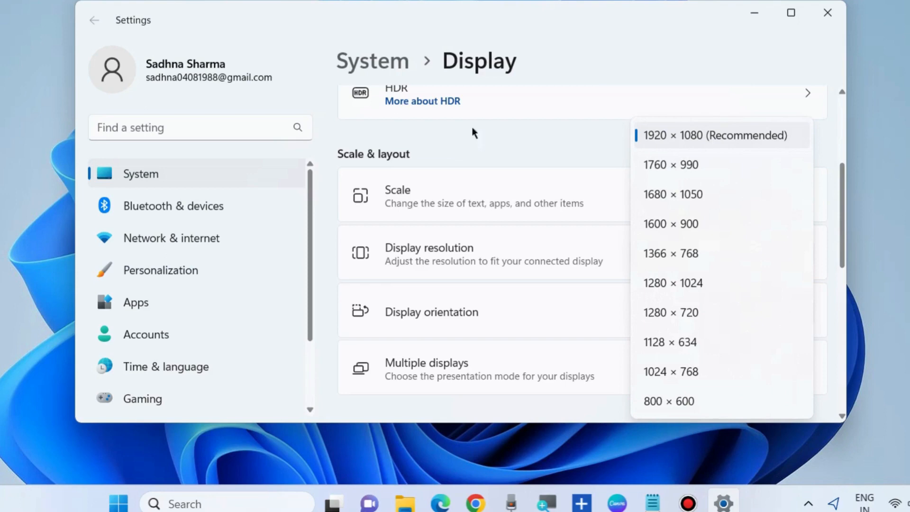
- Dismiss the resolution list unchanged and scroll down to Advanced display
left_click(700, 135)
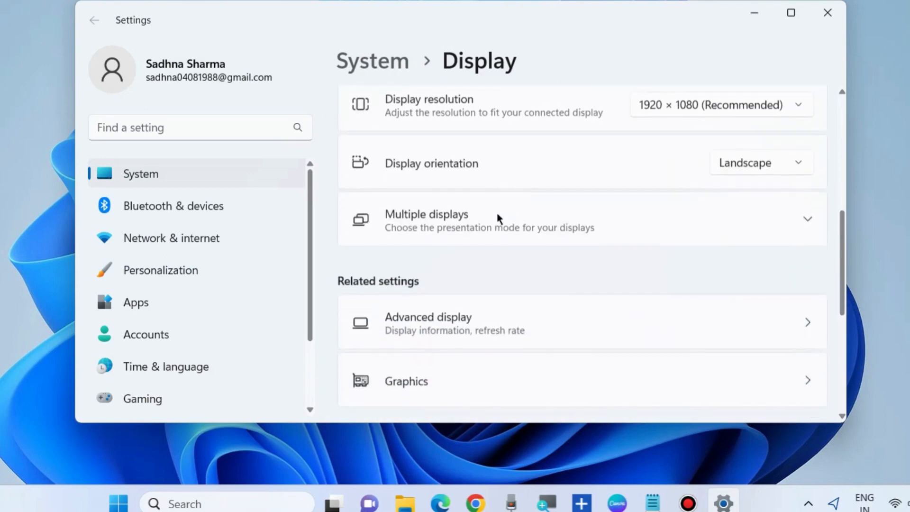
scroll("down", 3)
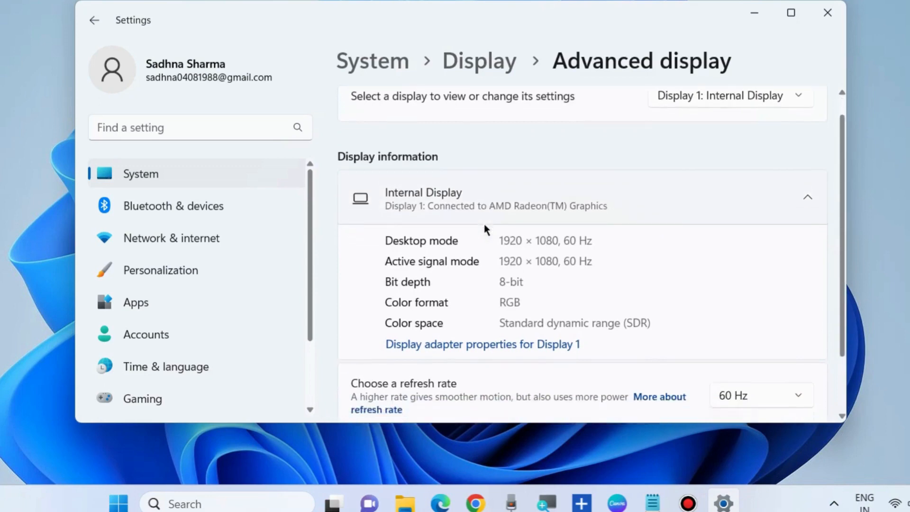
scroll("down", 3)
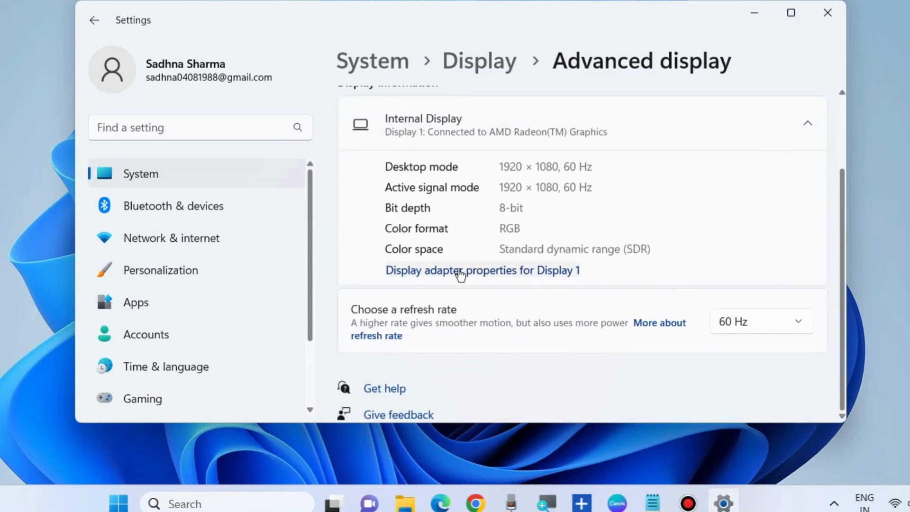
- Set Display 1's screen refresh rate to 40 Hertz in the adapter's Monitor settings
left_click(463, 270)
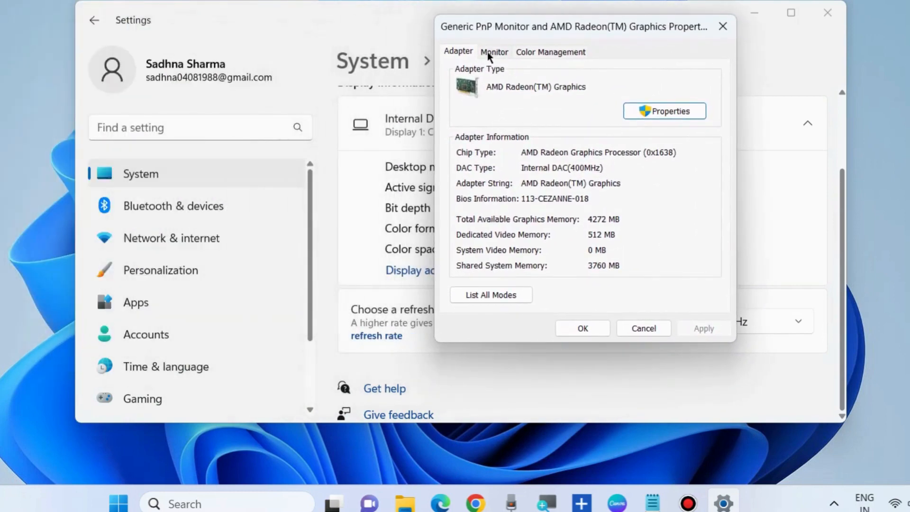
left_click(494, 52)
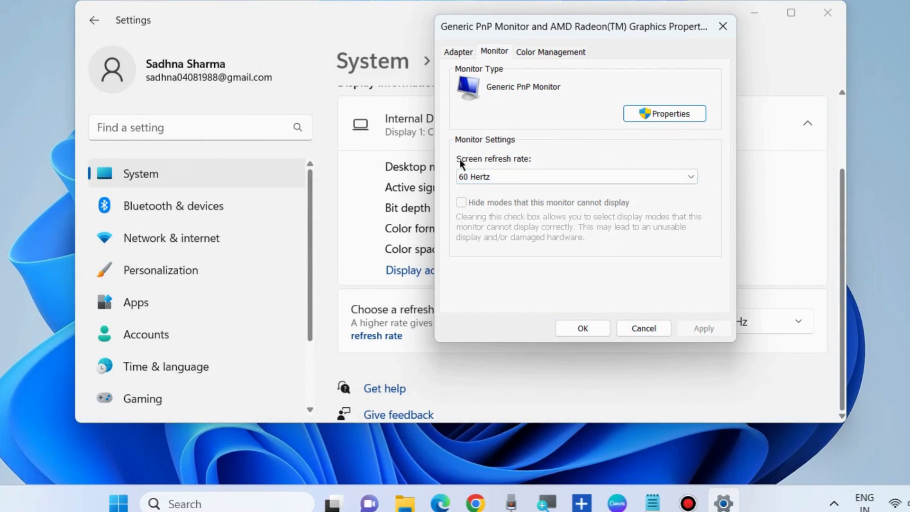
left_click(577, 176)
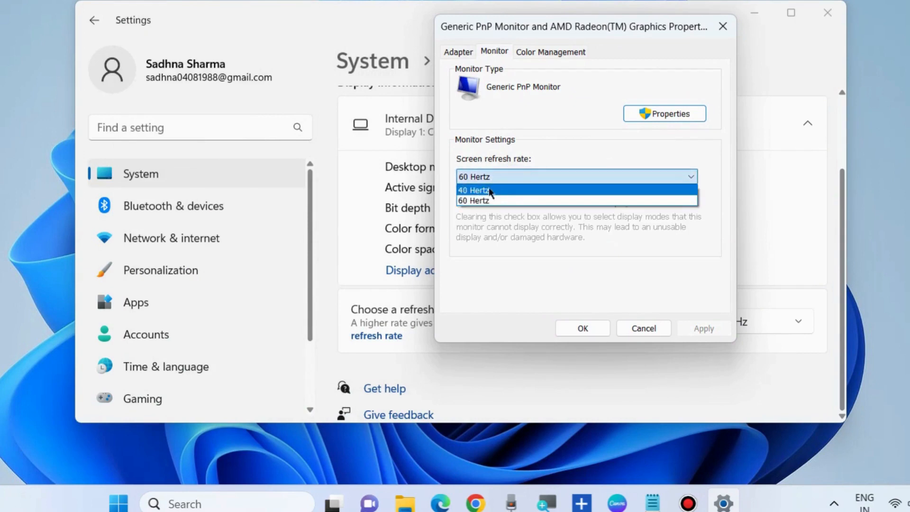
left_click(473, 190)
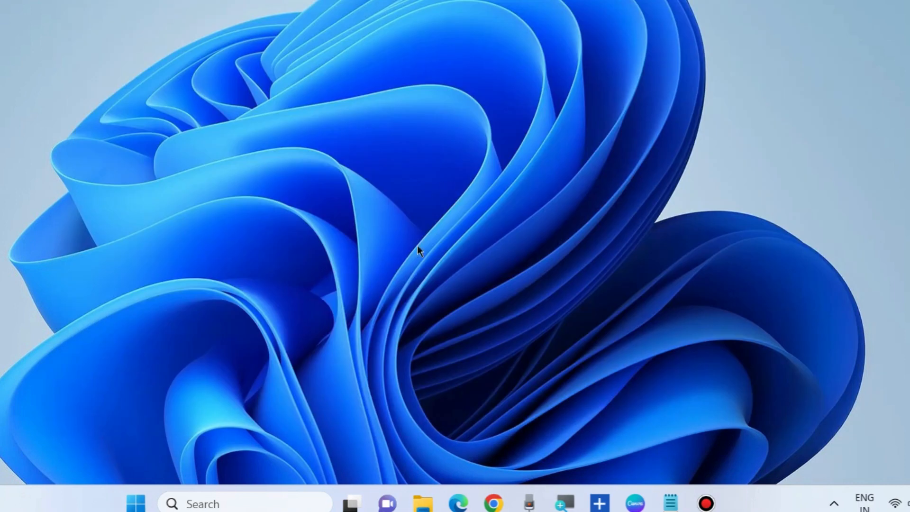
mouse_move(153, 506)
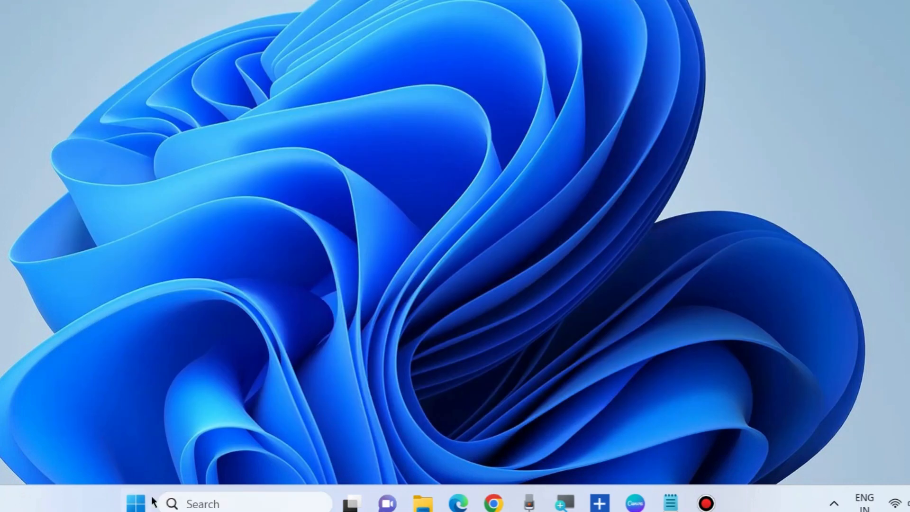
- Launch Device Manager from the Start button's Quick Link menu
right_click(137, 504)
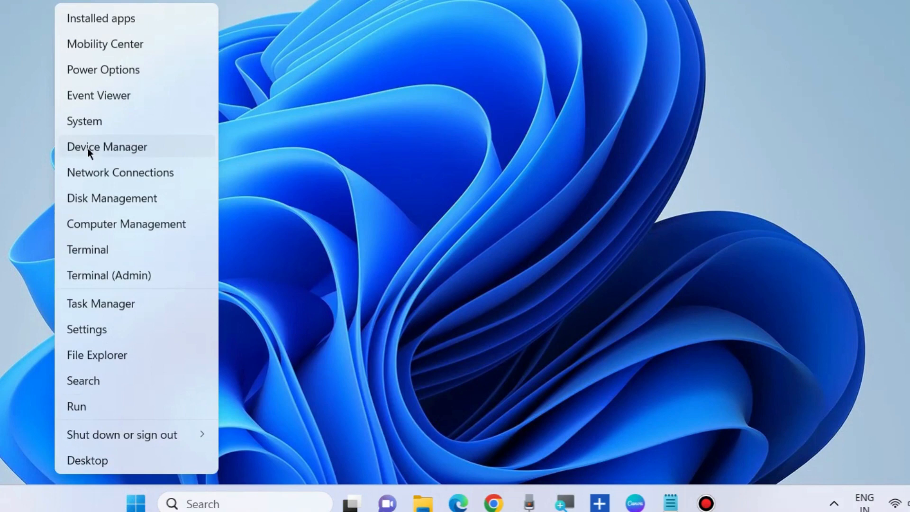
left_click(107, 147)
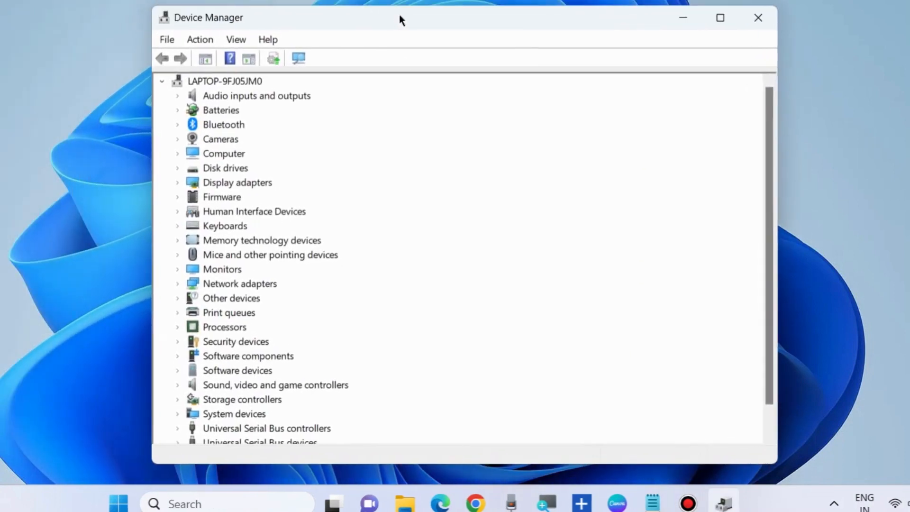
mouse_move(238, 193)
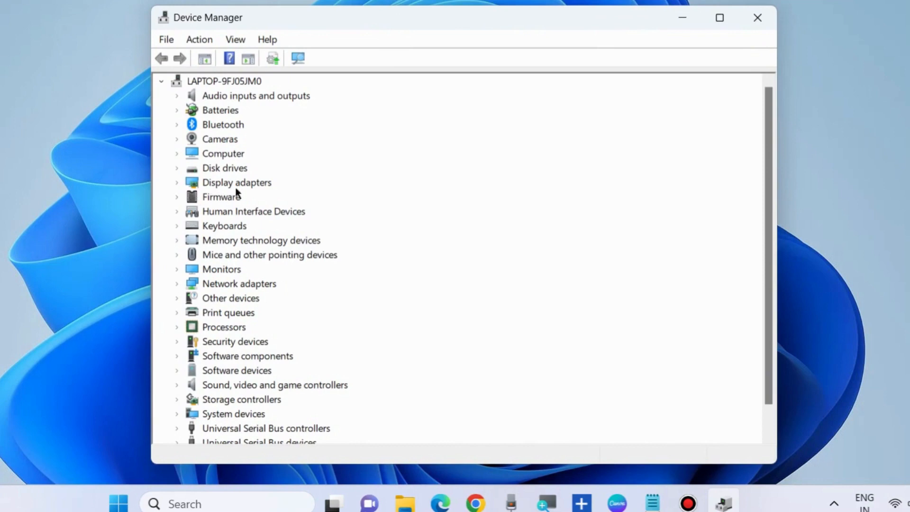
- Search automatically for an AMD Radeon(TM) Graphics driver update, which reports it is already current
left_click(177, 182)
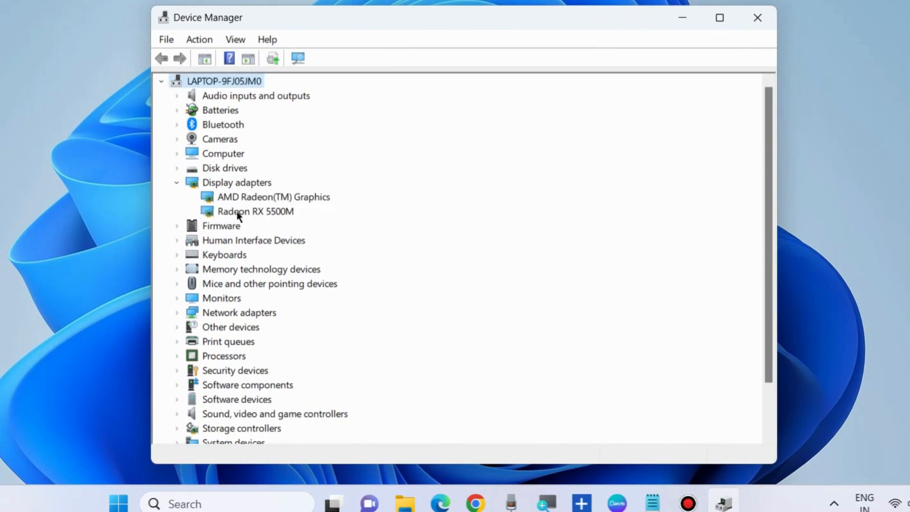
right_click(273, 197)
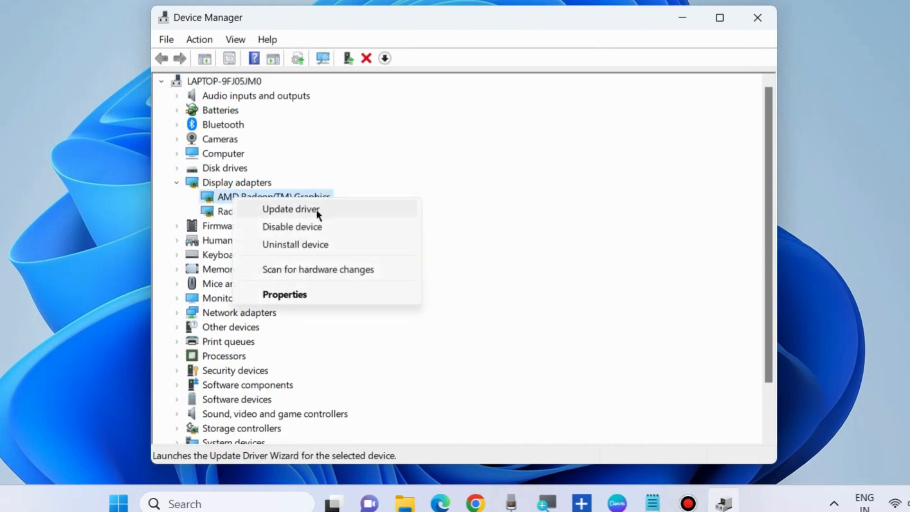
left_click(290, 209)
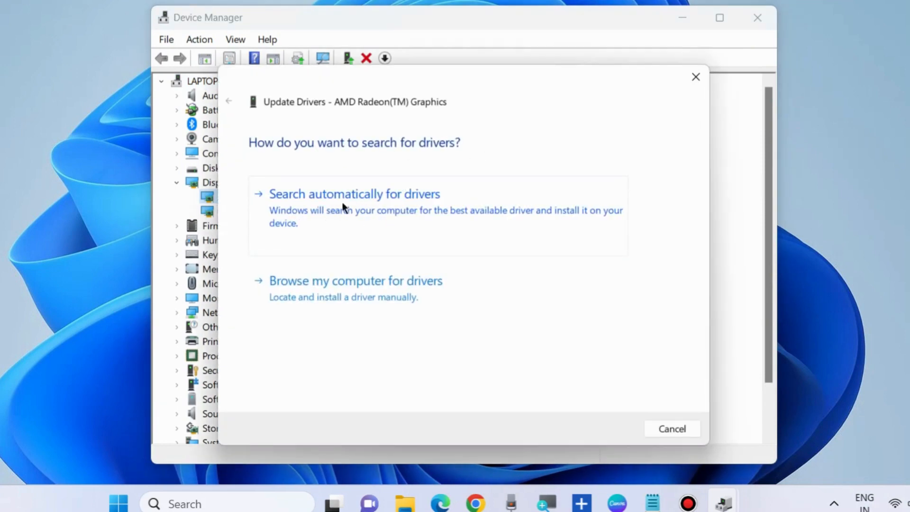
left_click(355, 194)
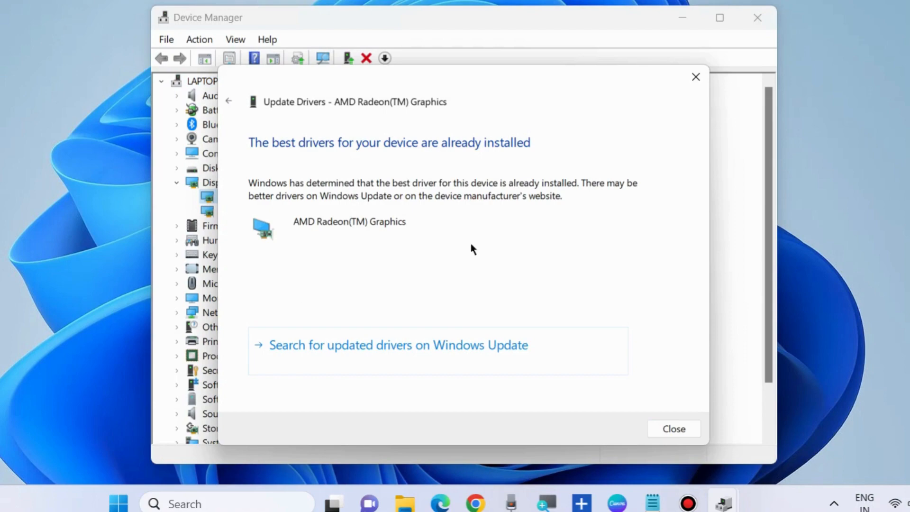
left_click(674, 428)
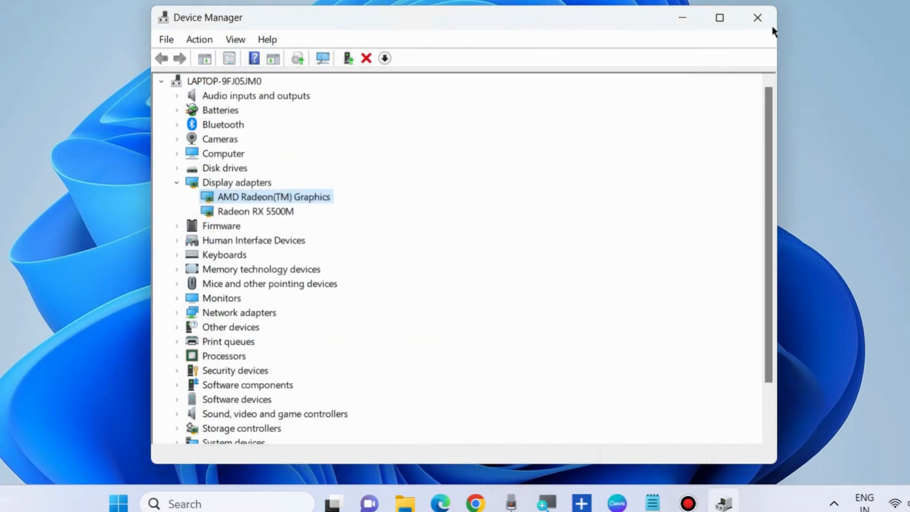
- Close Device Manager and open Settings from the Start button's Quick Link menu
left_click(754, 18)
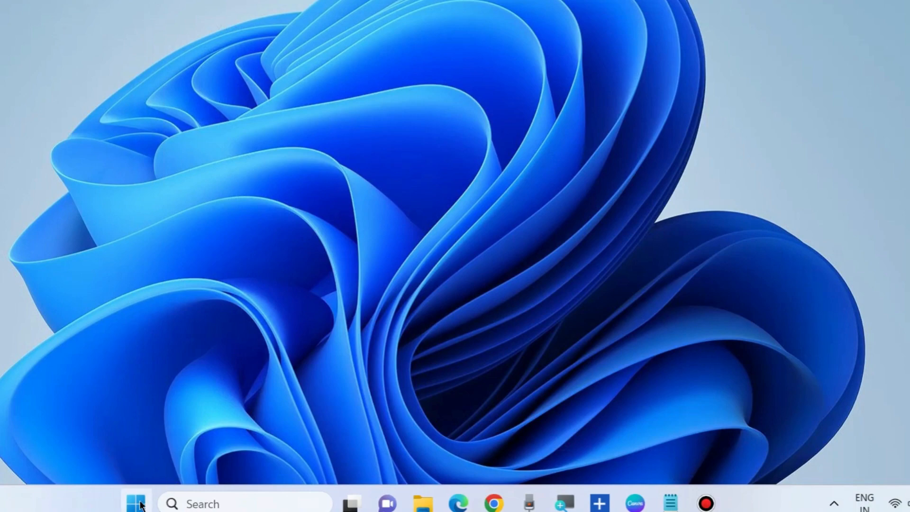
right_click(136, 502)
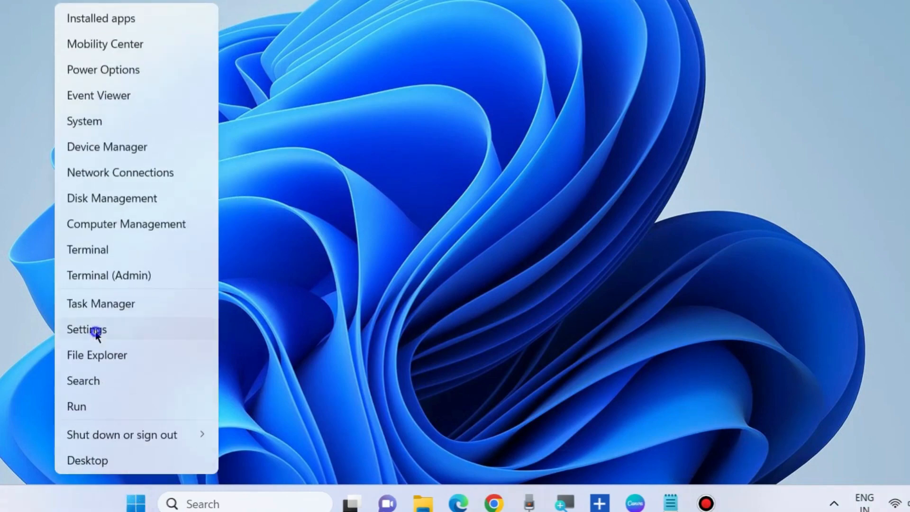
left_click(87, 330)
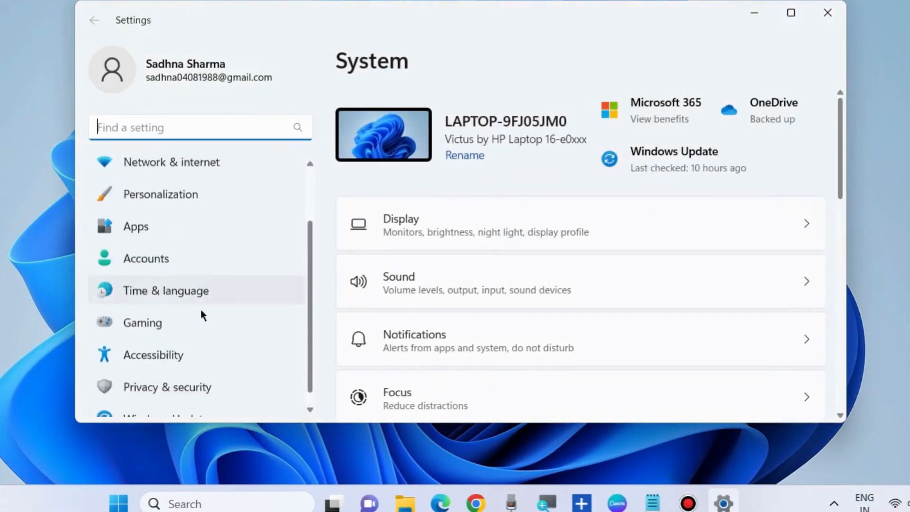
- Run a fresh Check for updates on the Windows Update page
left_click(166, 402)
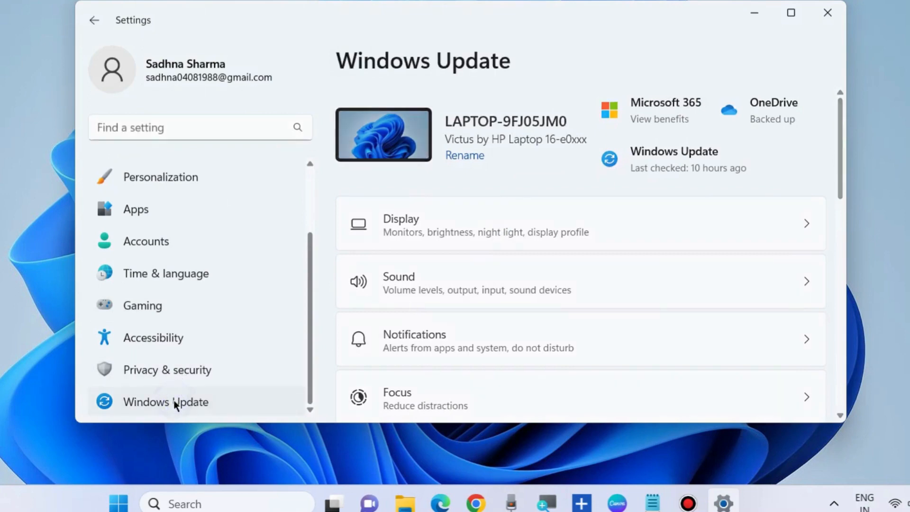
left_click(166, 402)
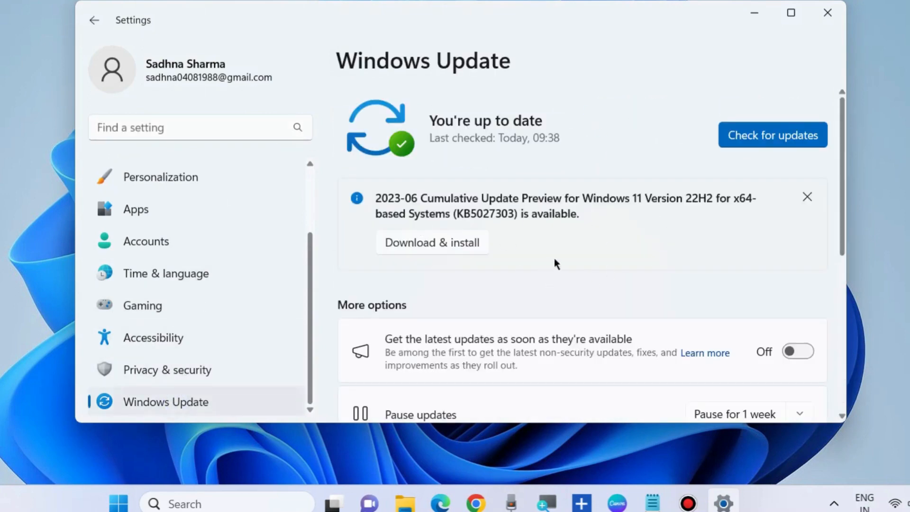
mouse_move(769, 139)
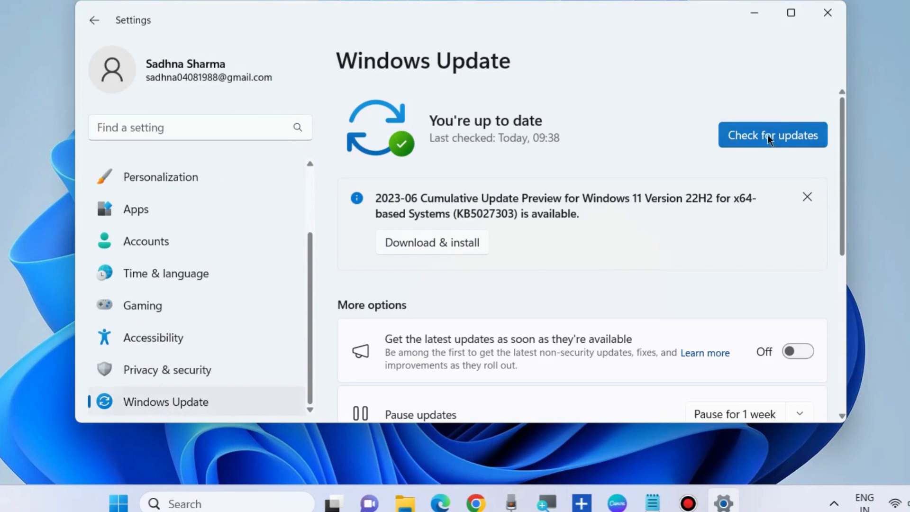
left_click(774, 135)
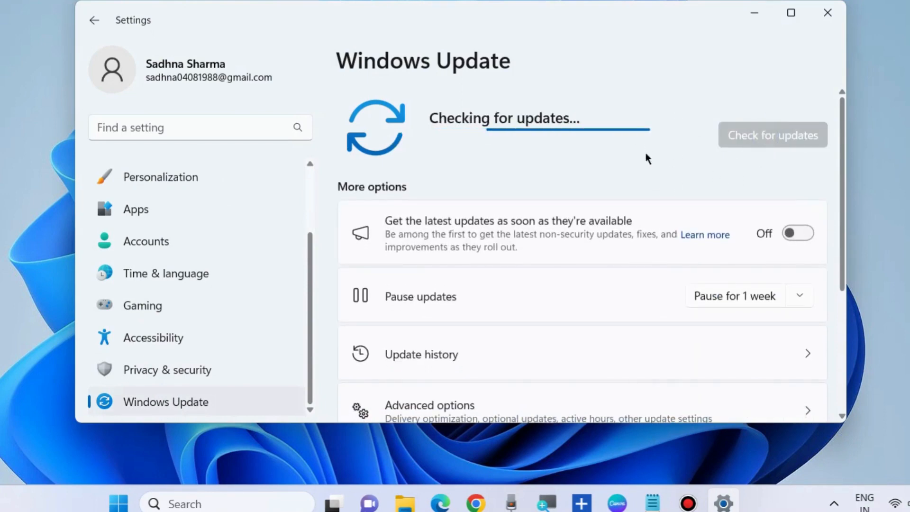
mouse_move(637, 156)
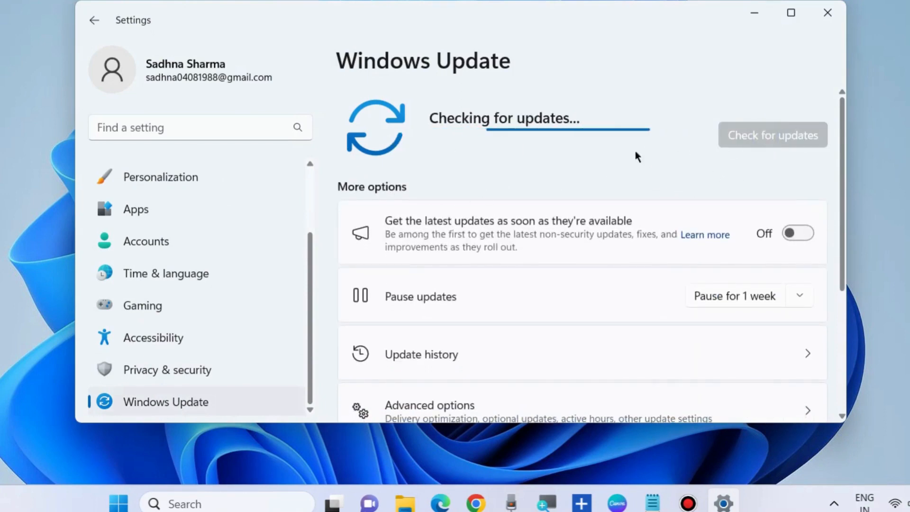
scroll("down", 3)
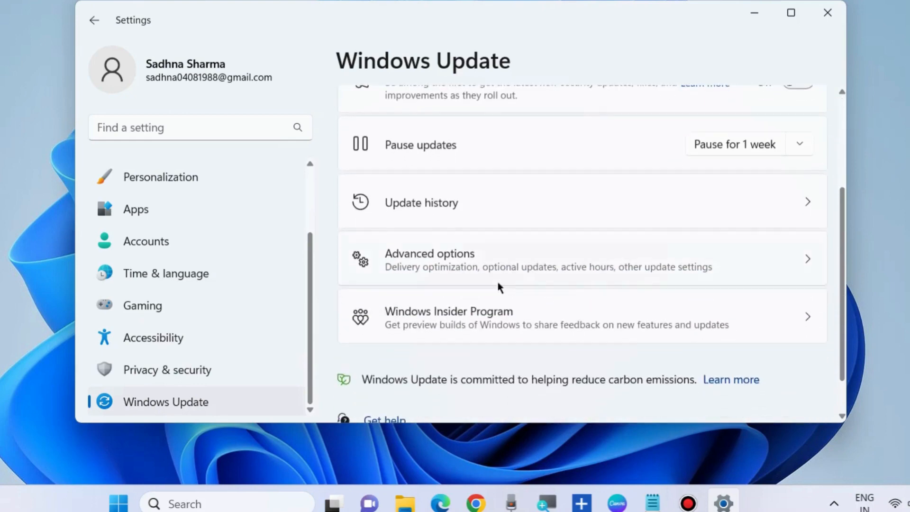
- Open Advanced options and scroll down to Optional updates under Additional options
left_click(429, 253)
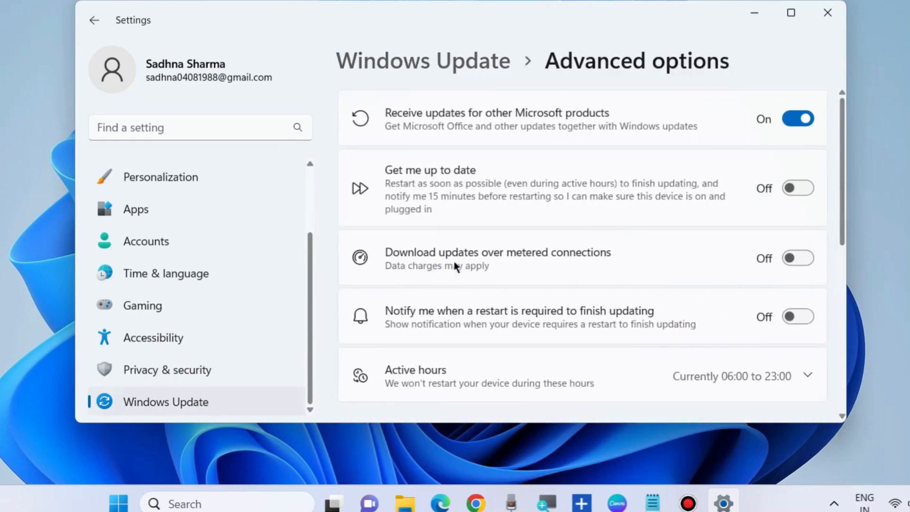
scroll("down", 3)
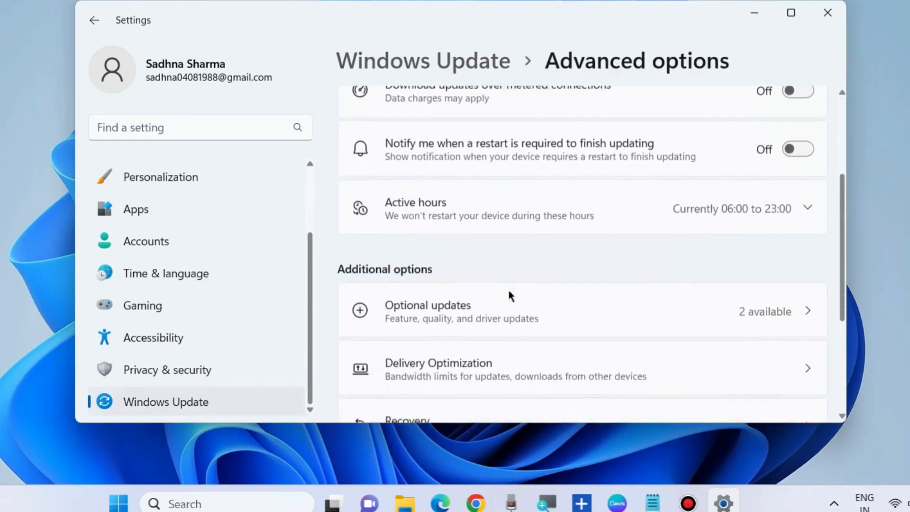
scroll("down", 3)
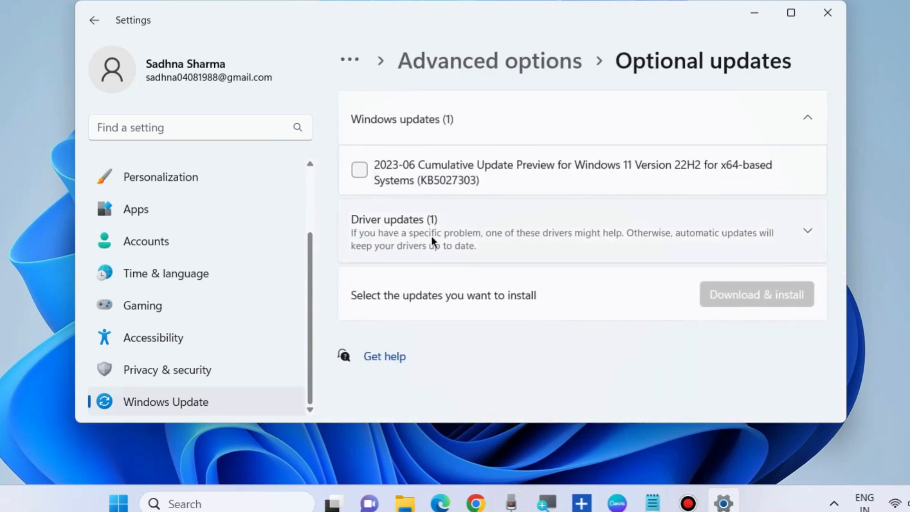
- Expand Driver updates and tick HP Inc. - SoftwareComponent - 1.0.812.0
left_click(808, 233)
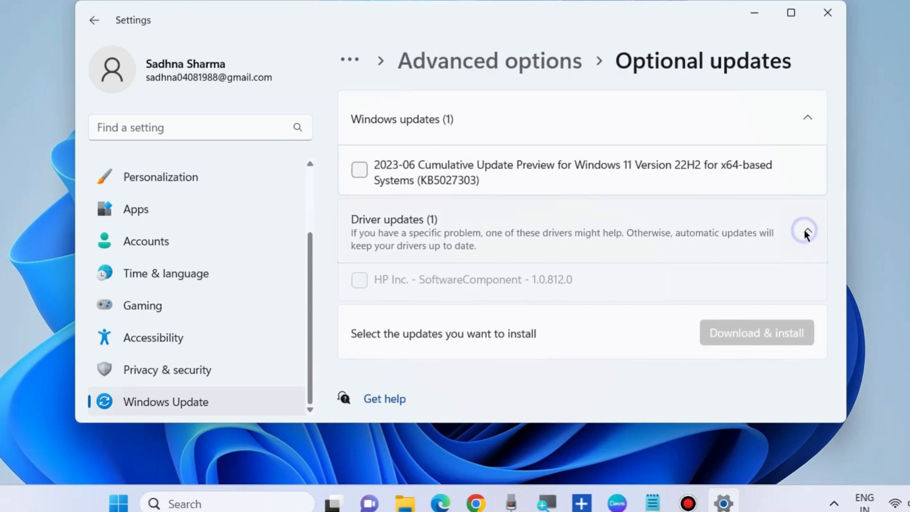
left_click(359, 284)
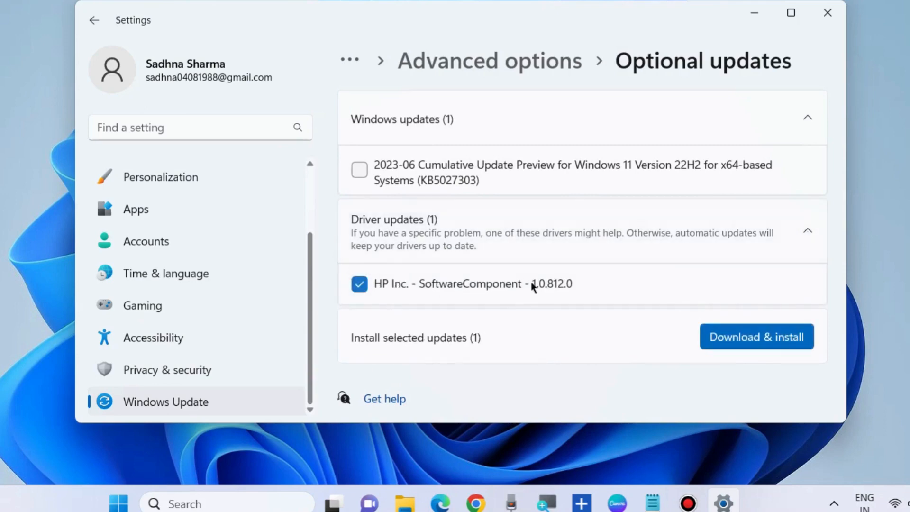